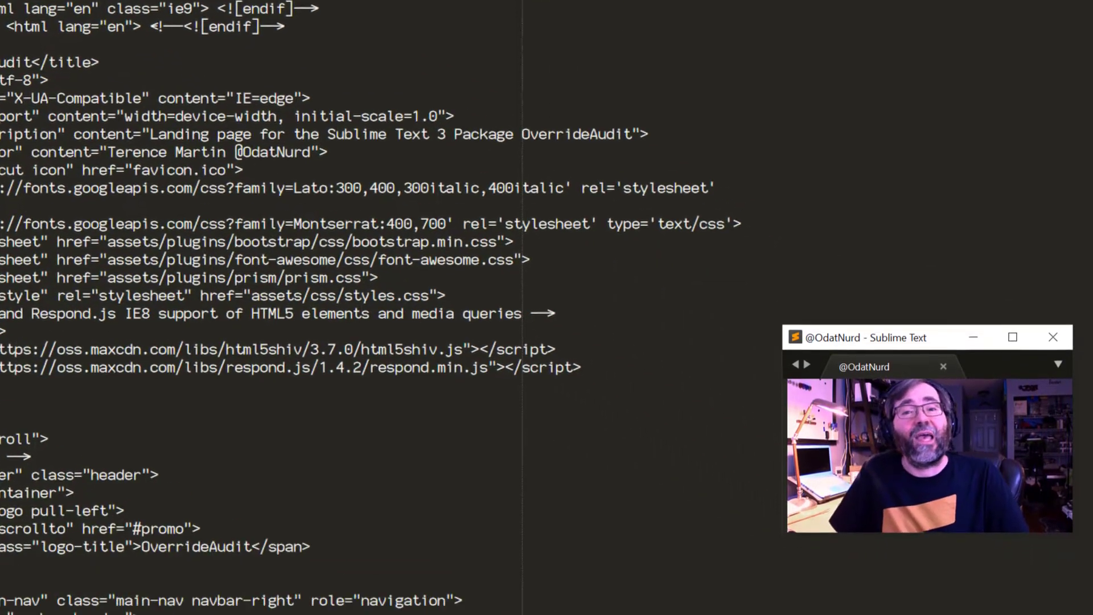
Scroll the HTML landing page and bring up the empty Command Palette
scroll(down, 3)
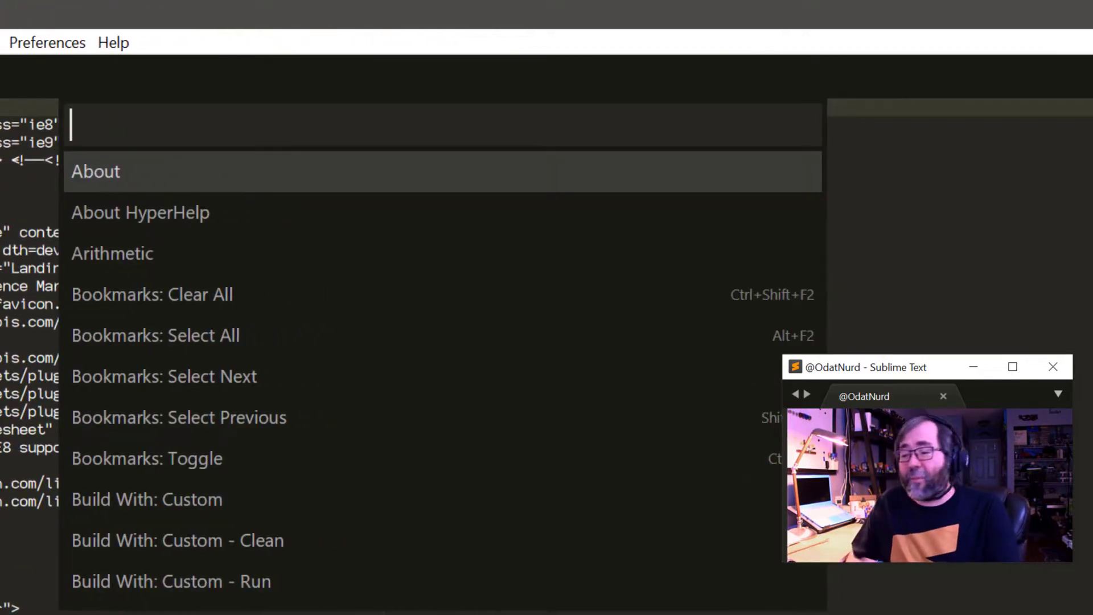
Apply Set Syntax: HTML to the untitled document via 'setsyn :htm'
text(setsyn)
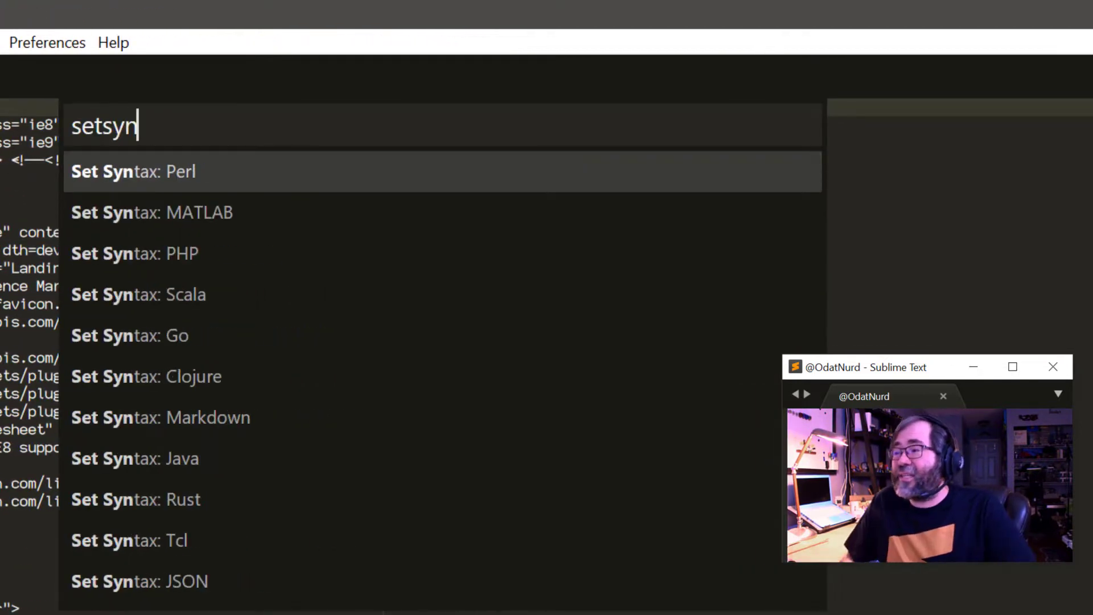
text(:htm)
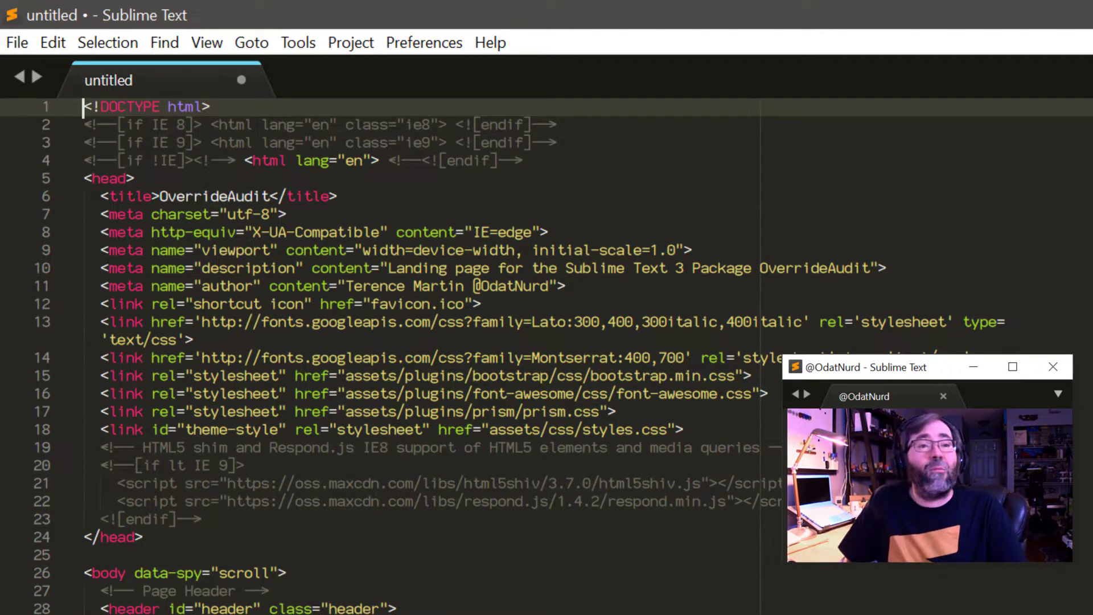
click(206, 43)
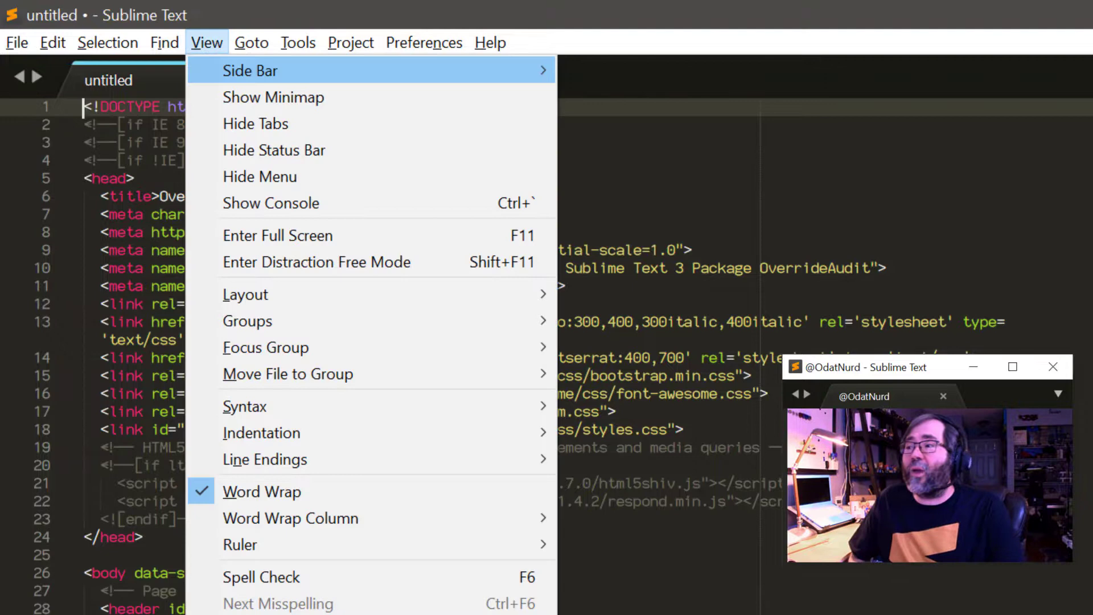
mouse_move(247, 320)
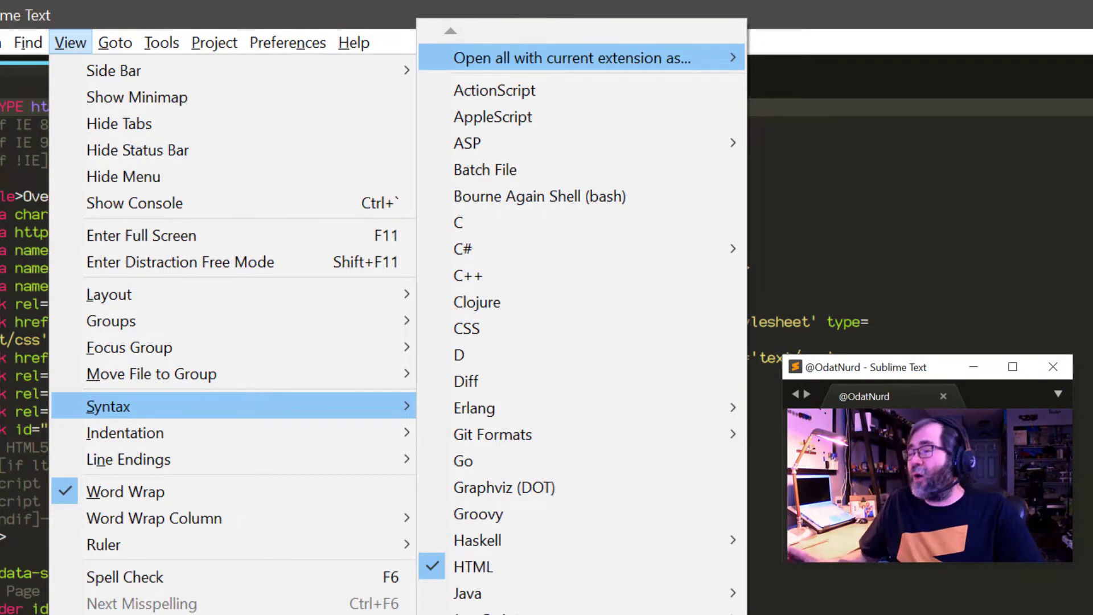
mouse_move(485, 170)
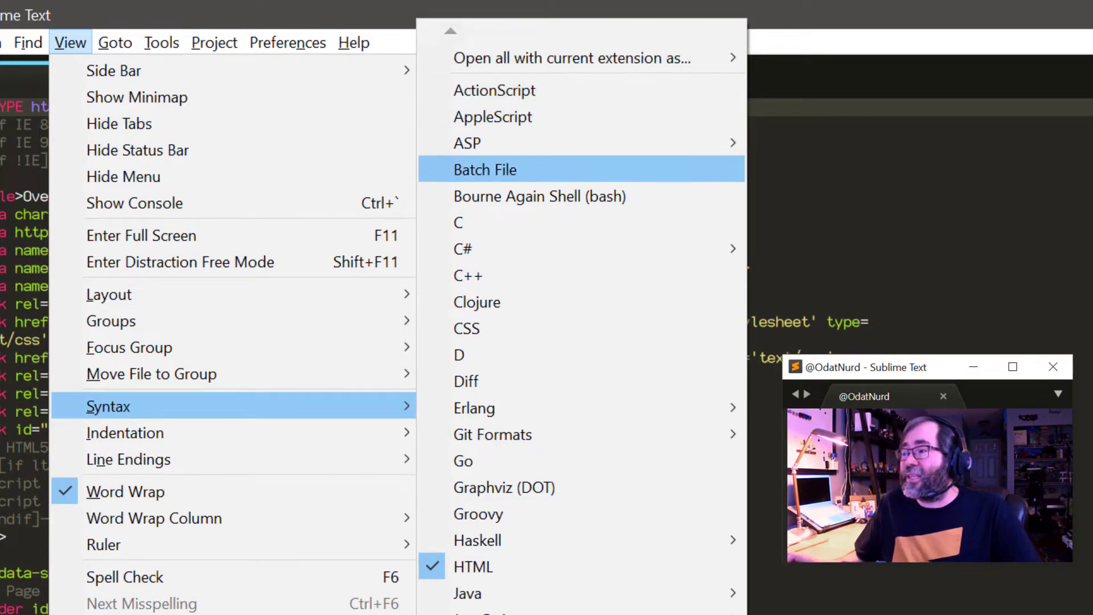
mouse_move(473, 566)
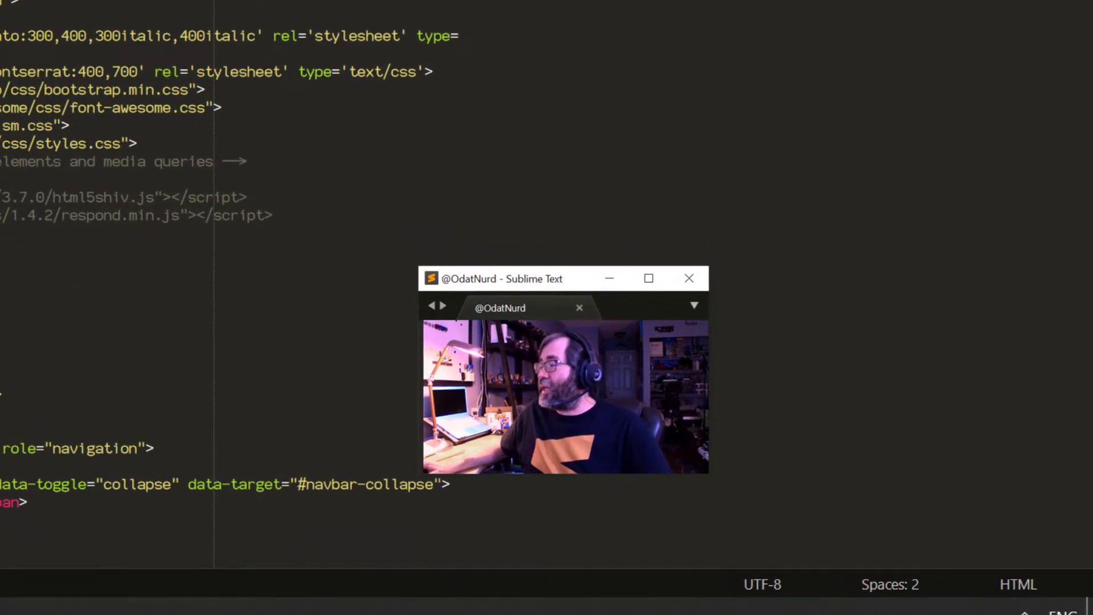
mouse_move(1007, 596)
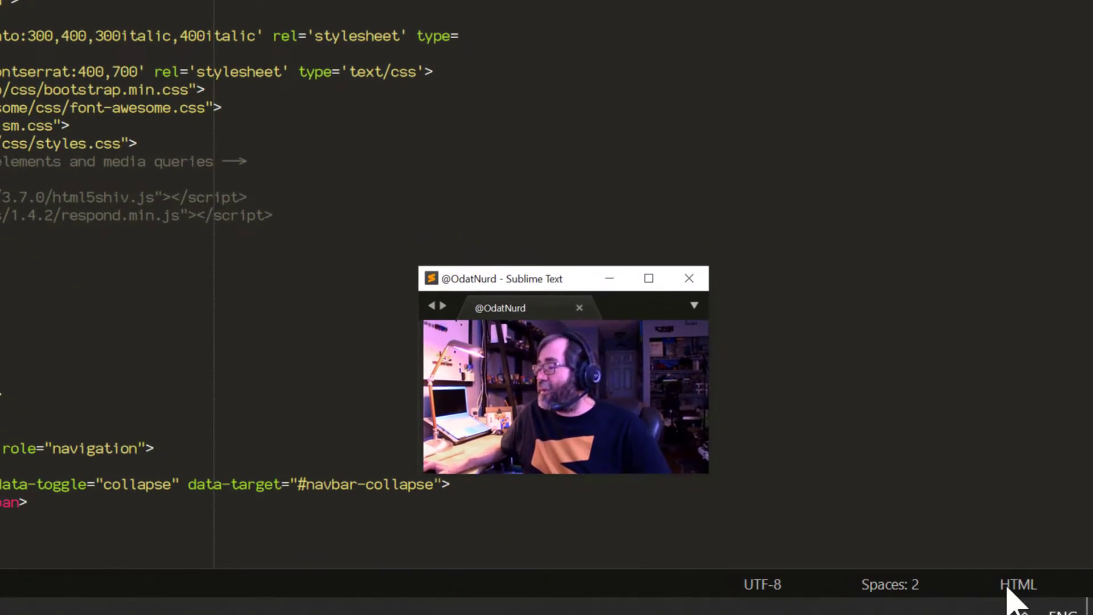
Open the syntax choices from the 'HTML' label in the status bar
click(1017, 585)
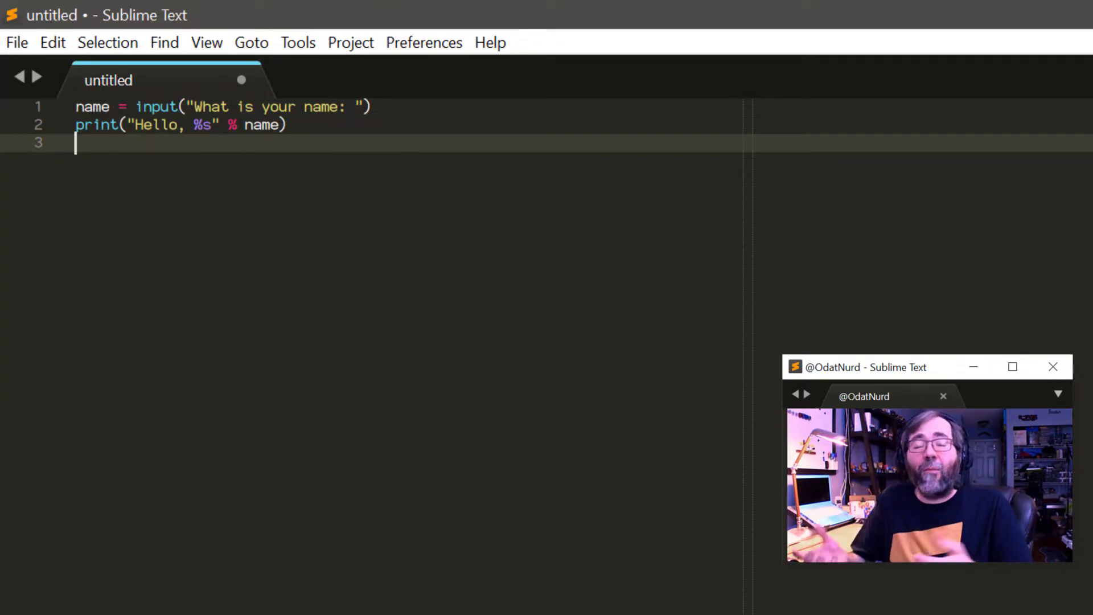
Discard the two-line Python snippet, leaving a blank untitled document
click(297, 42)
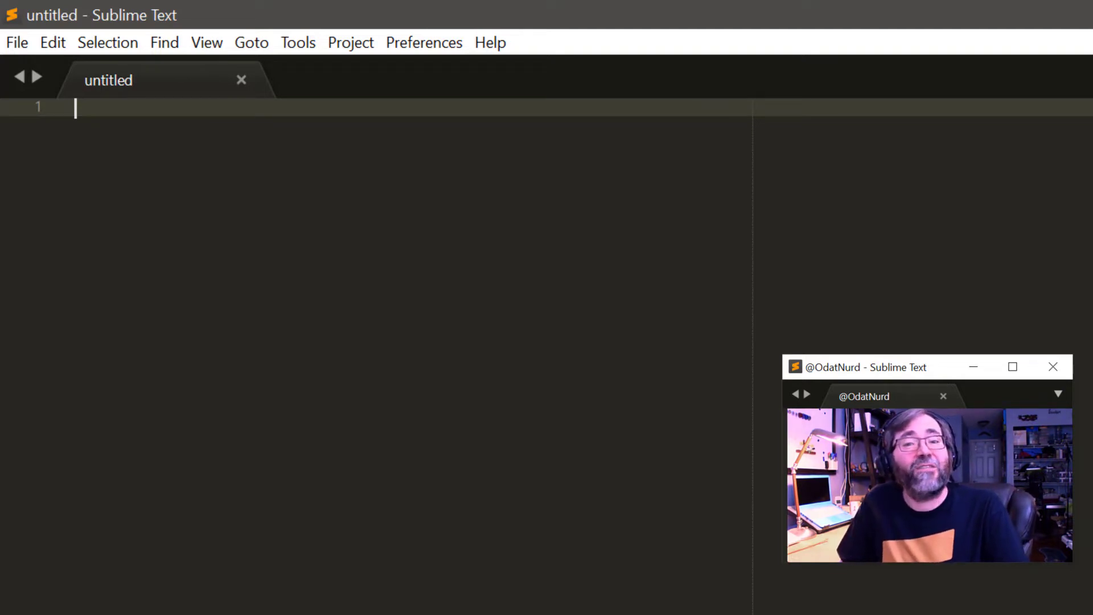
Enter 'html' in a new file and apply the 'synht' command
text(html)
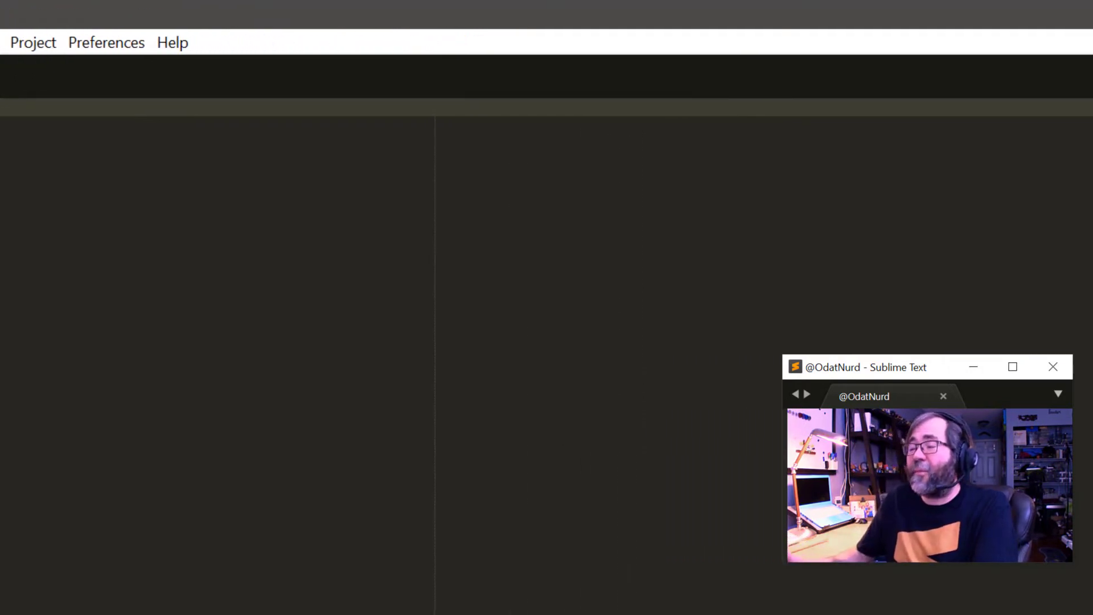
text(synht)
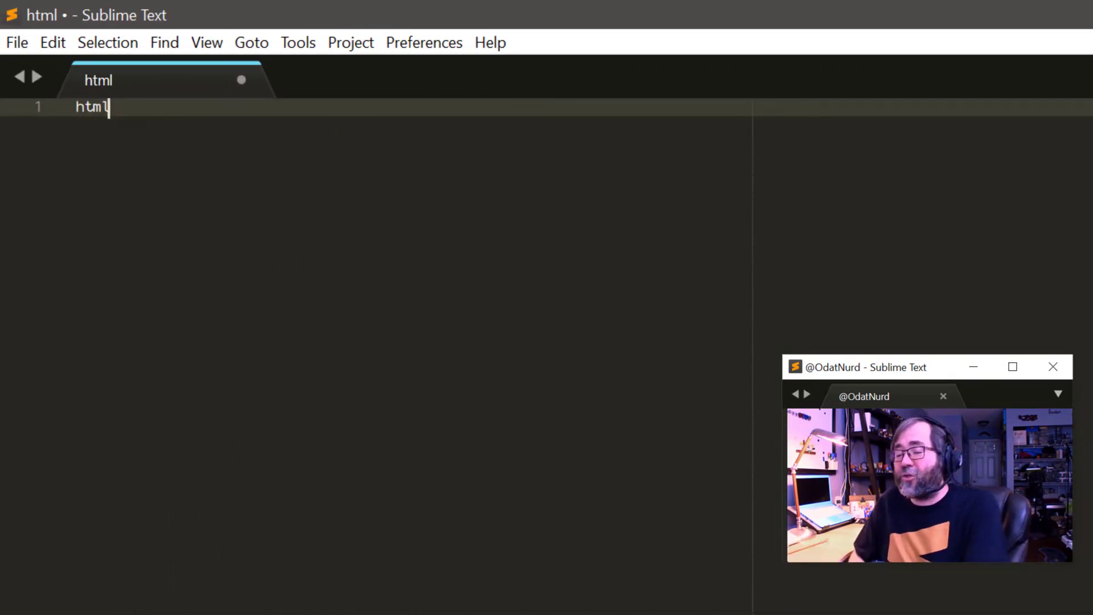
key(Tab)
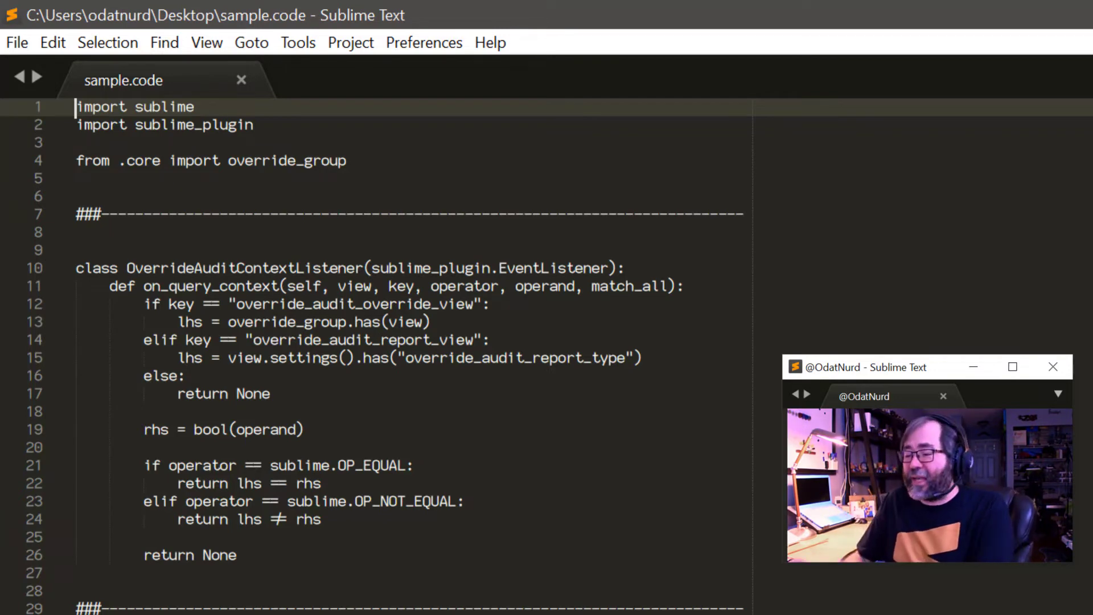
Bring up the list of available syntaxes for sample.code
click(205, 43)
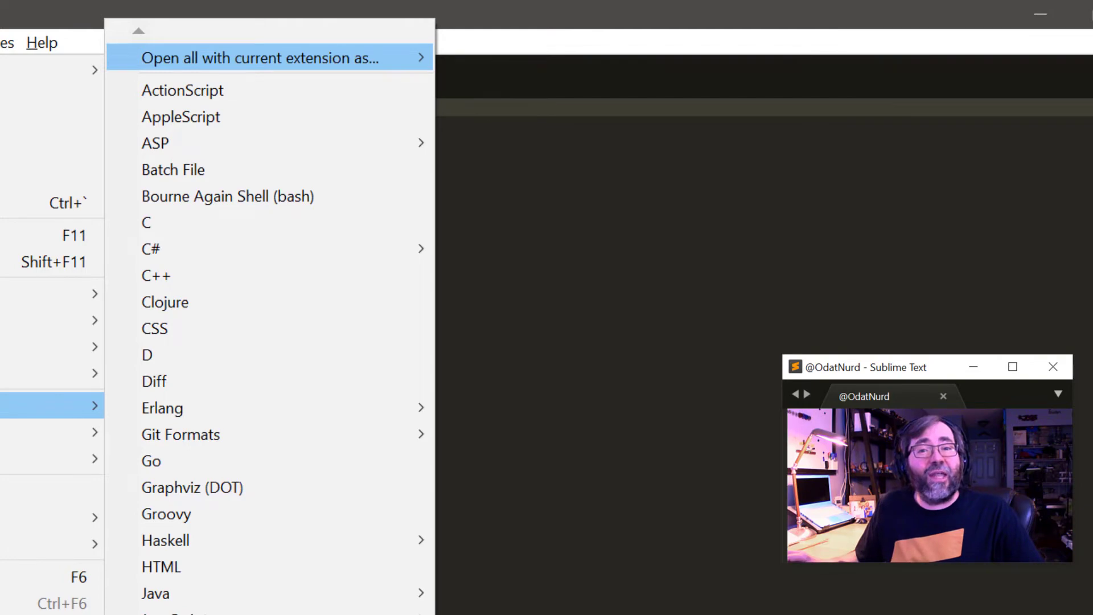
Set every .code file to open with Python syntax
click(263, 58)
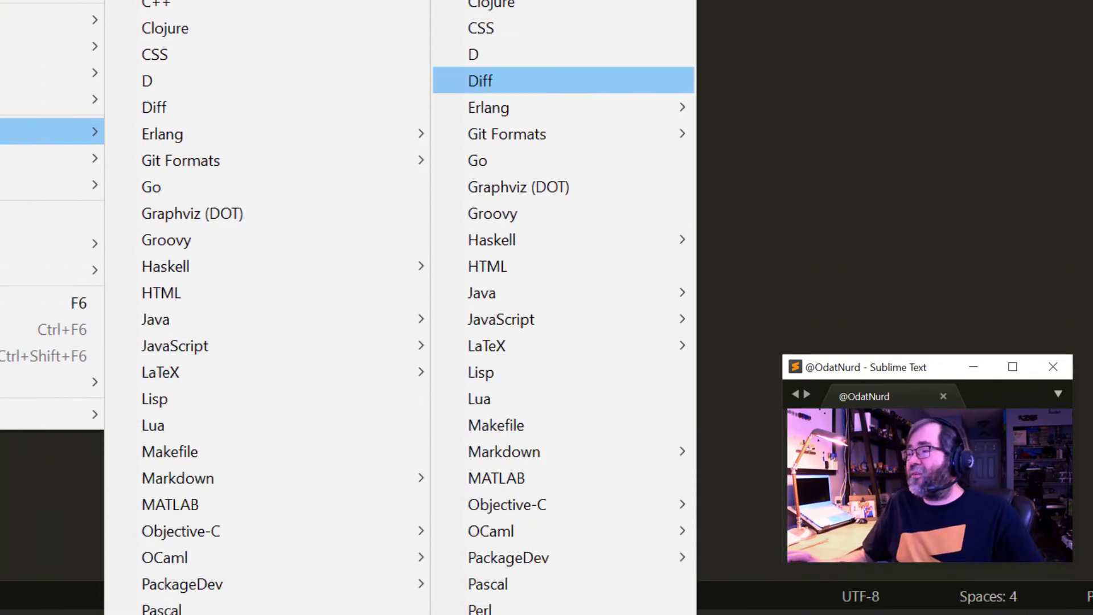
scroll(down, 3)
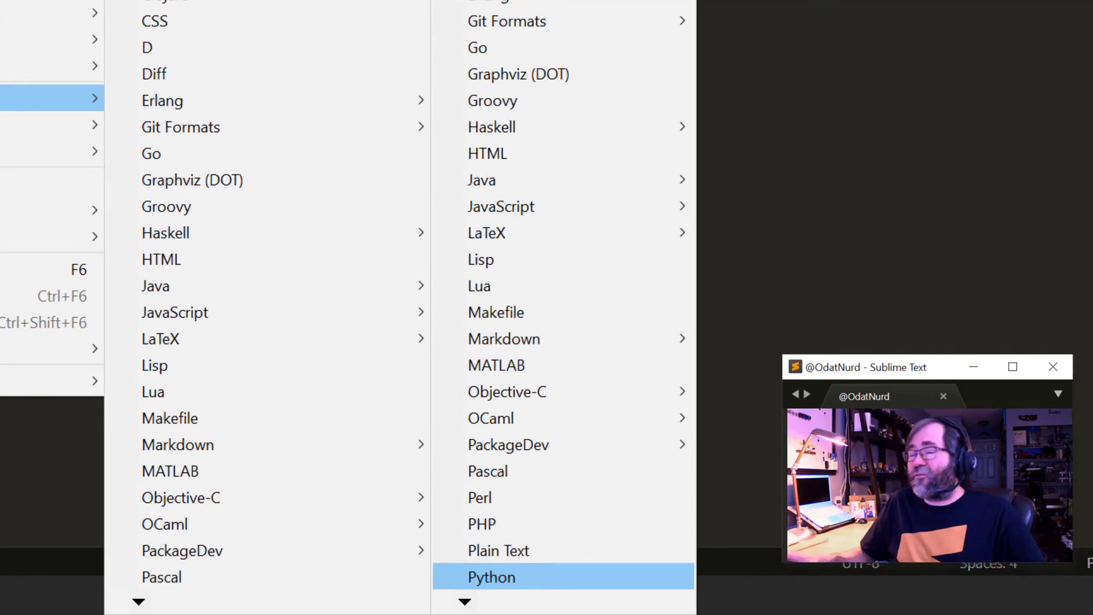
click(491, 577)
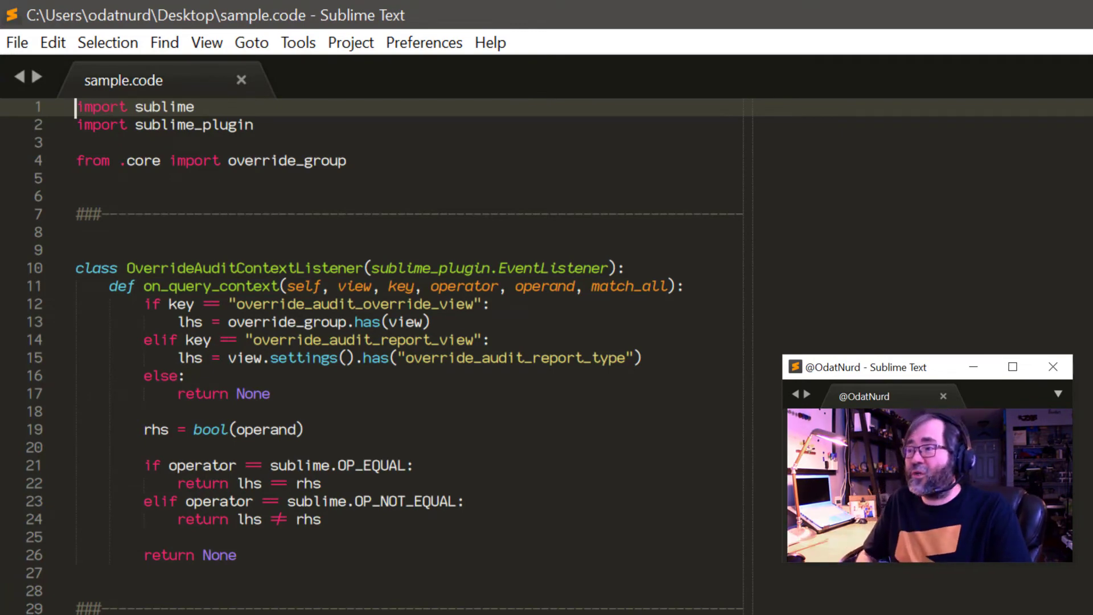
Open Preferences > Settings – Syntax Specific for sample.code
click(423, 42)
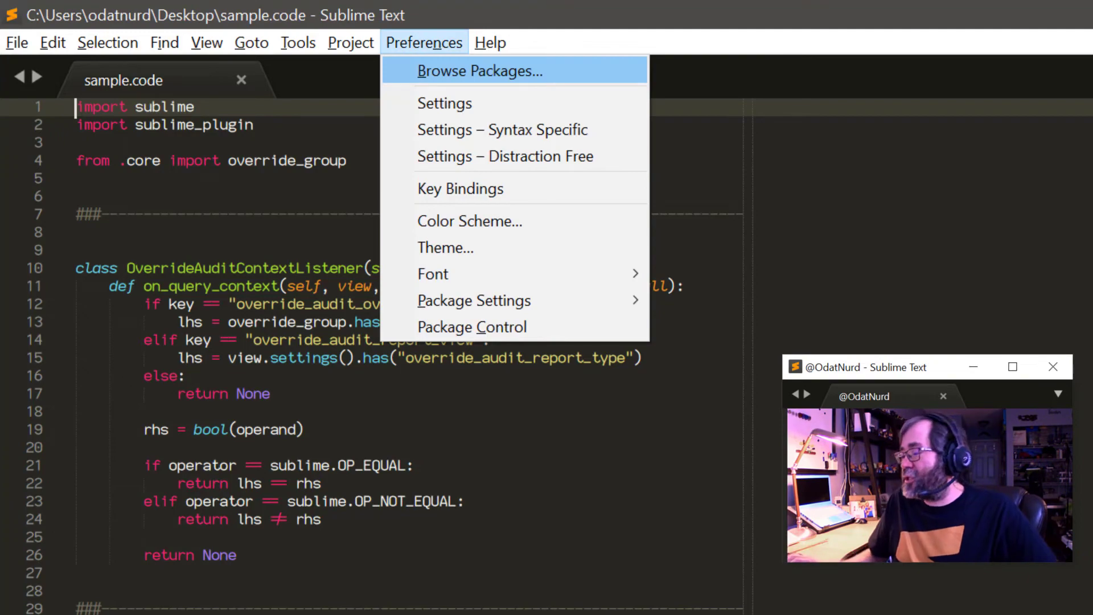
mouse_move(502, 130)
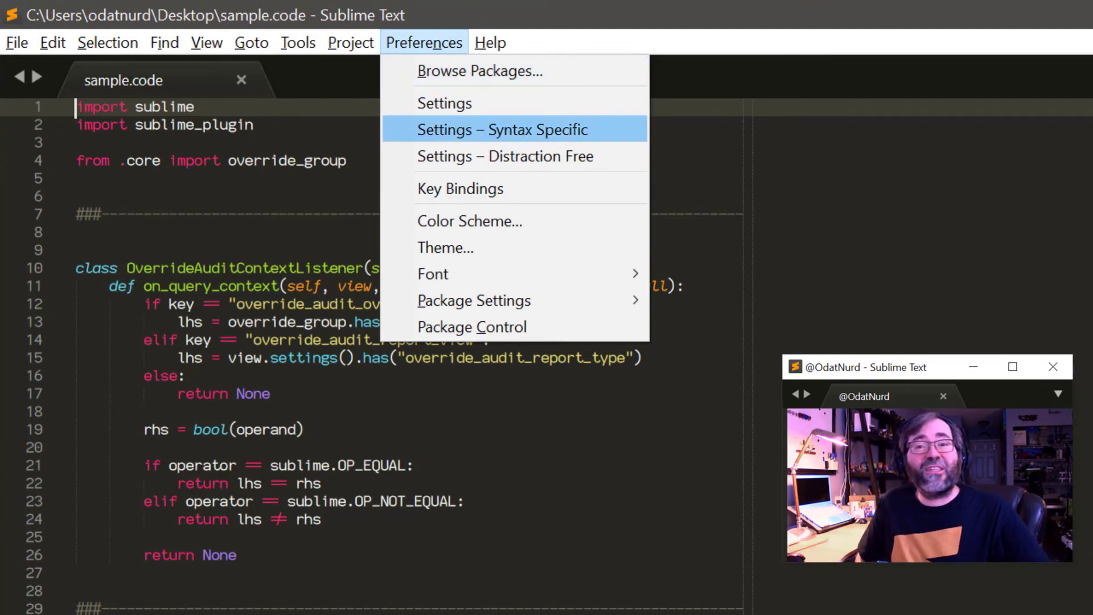
click(501, 130)
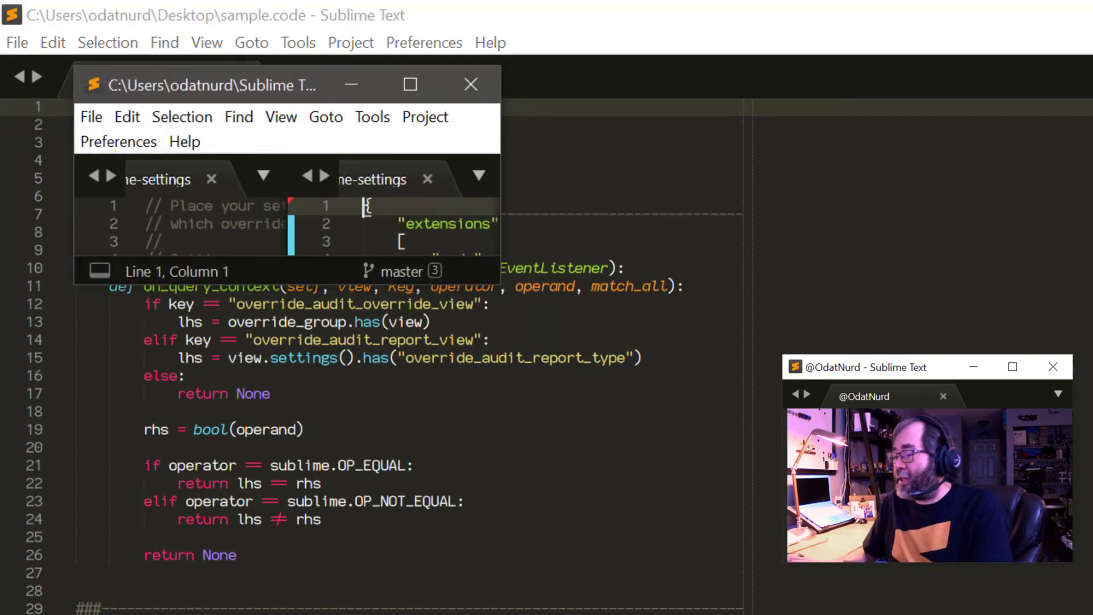